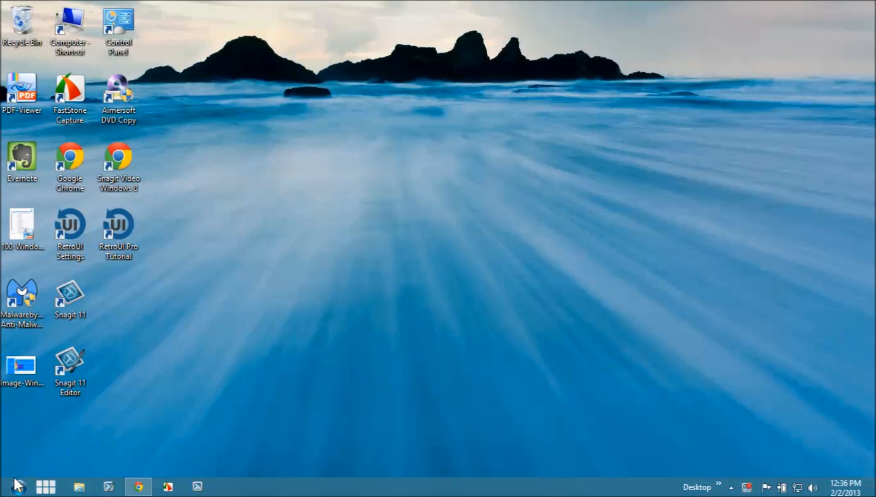
# Step: Bring up the classic Windows 7-style Start menu from the RetroUI Start orb
pyautogui.click(20, 486)
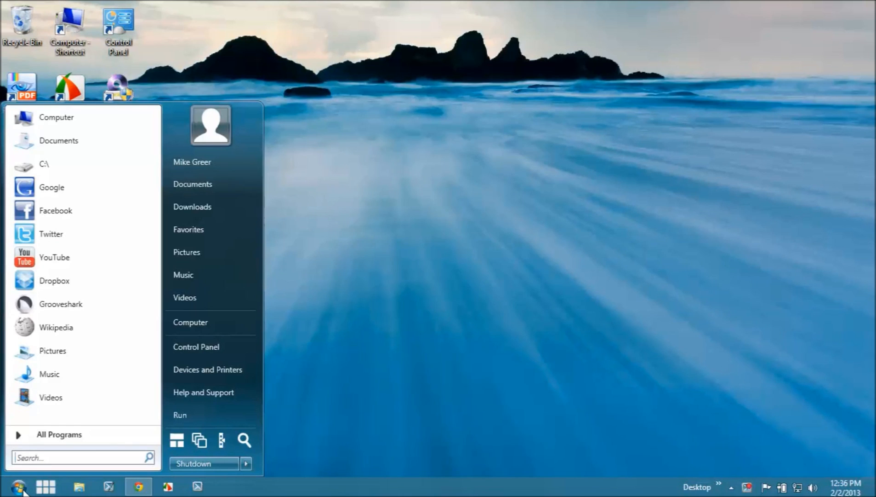
pyautogui.moveTo(203, 392)
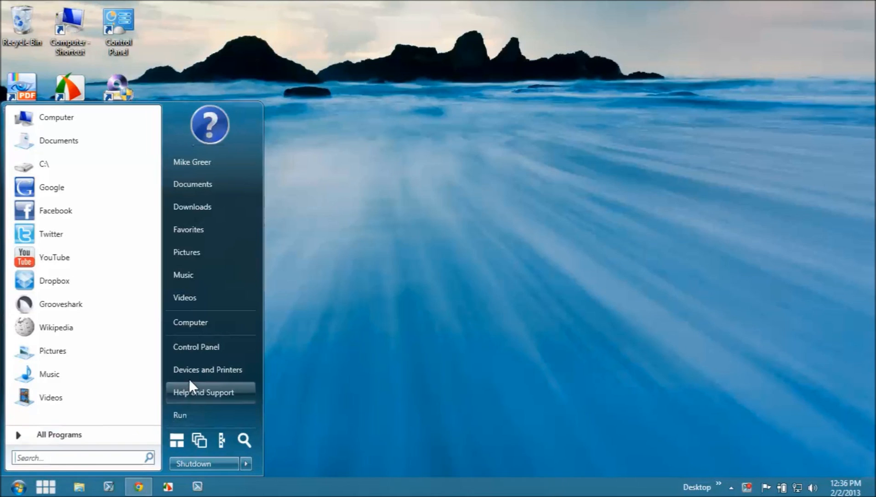
pyautogui.moveTo(210, 322)
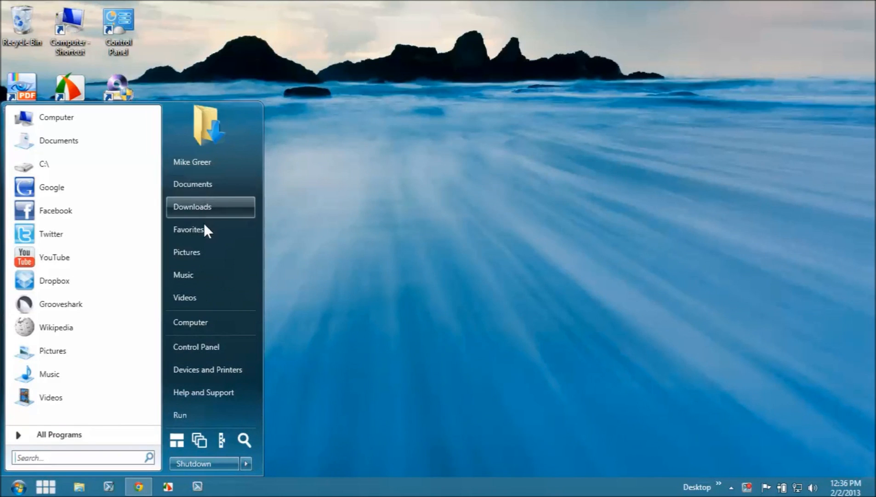
pyautogui.moveTo(210, 369)
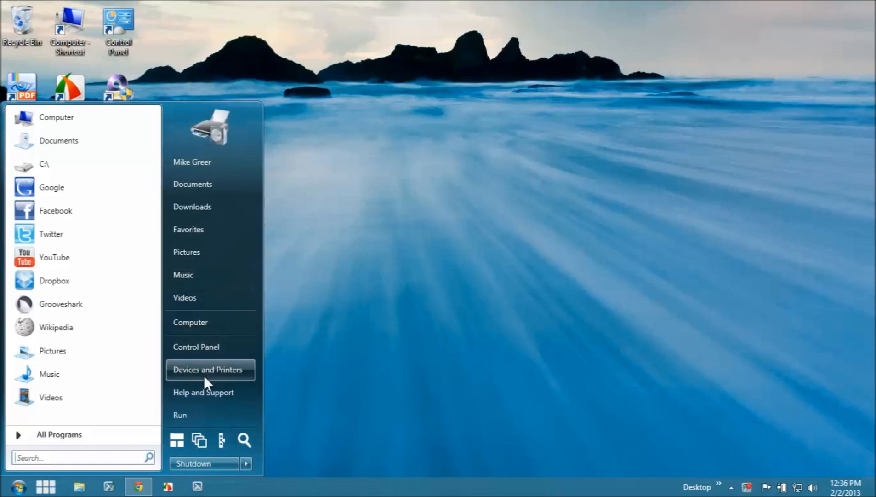
pyautogui.moveTo(211, 297)
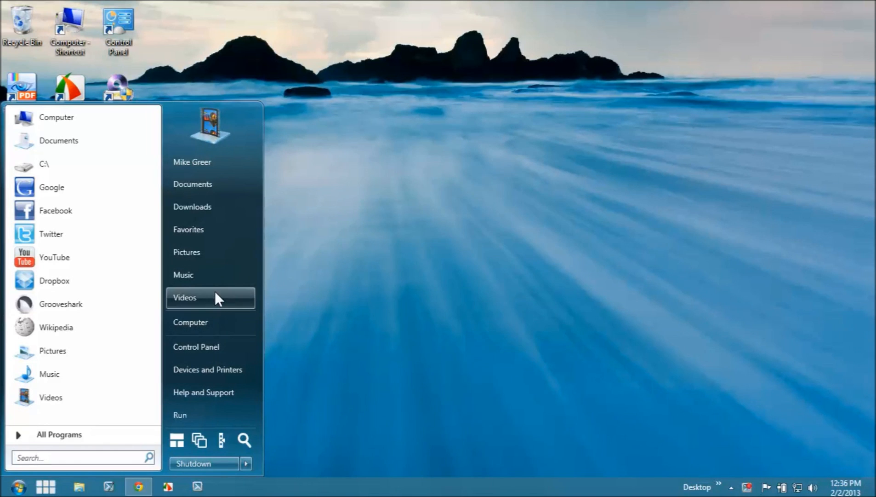
pyautogui.moveTo(220, 440)
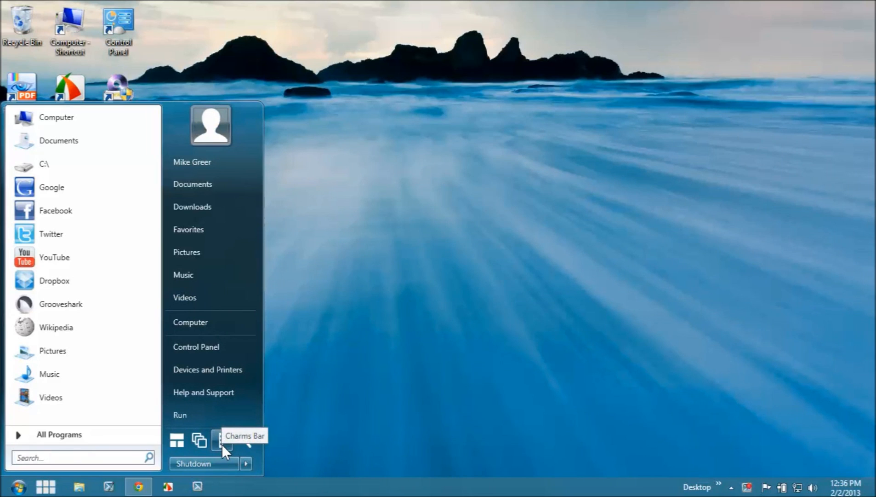
# Step: Show the Charms Bar and switch to the Windows 8 tiled Start screen
pyautogui.click(223, 441)
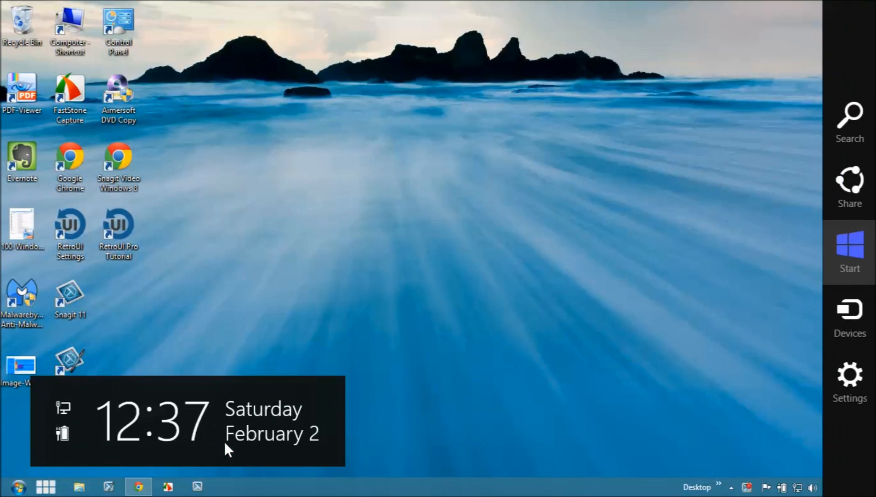
pyautogui.moveTo(791, 322)
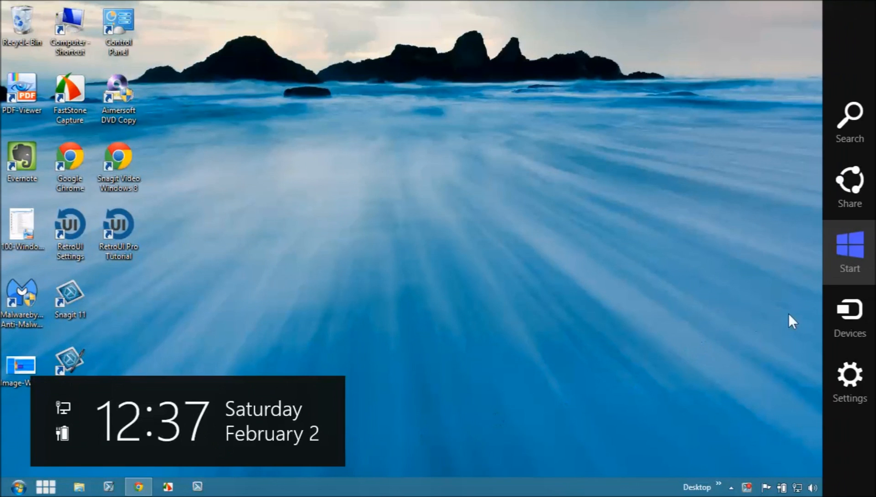
pyautogui.click(850, 253)
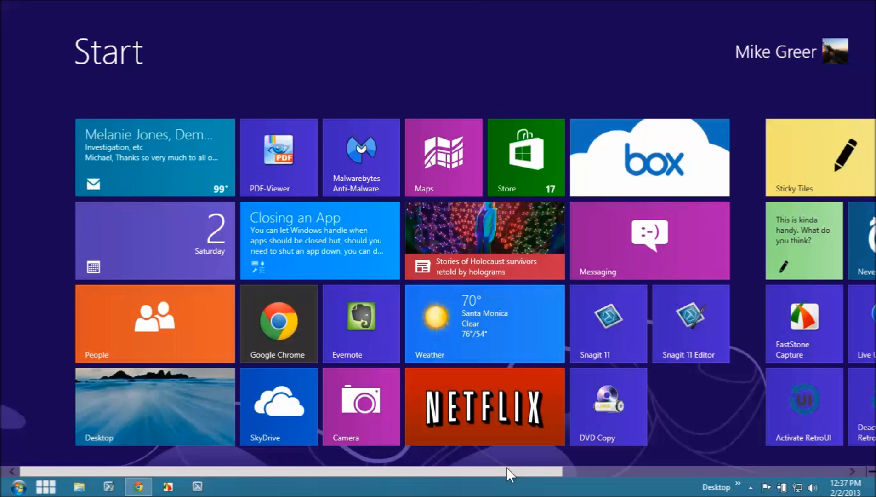
pyautogui.moveTo(863, 454)
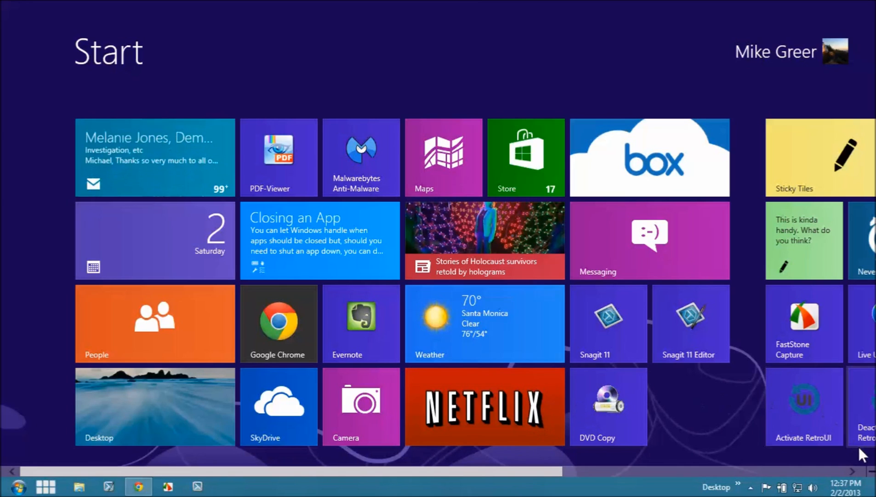
pyautogui.moveTo(586, 395)
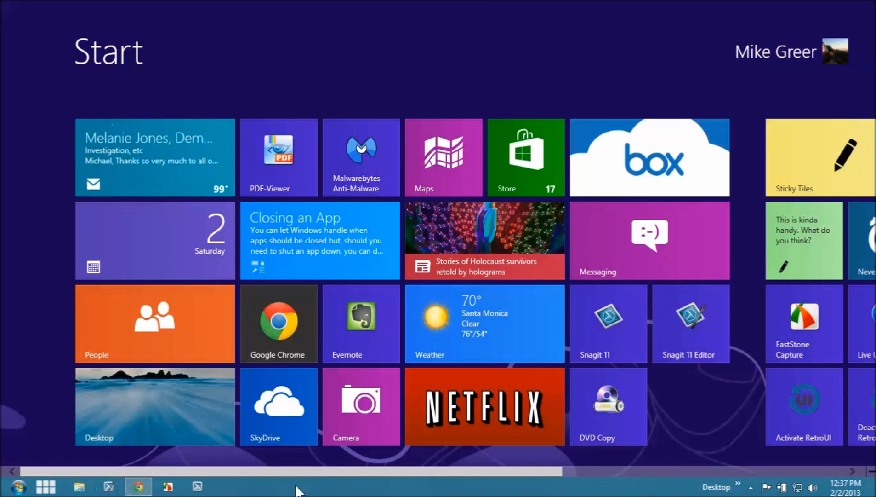
pyautogui.moveTo(109, 478)
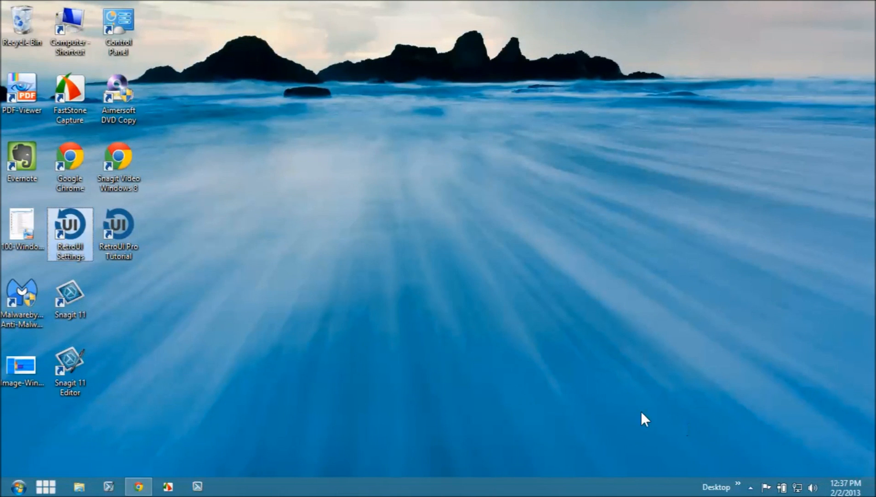
pyautogui.moveTo(637, 411)
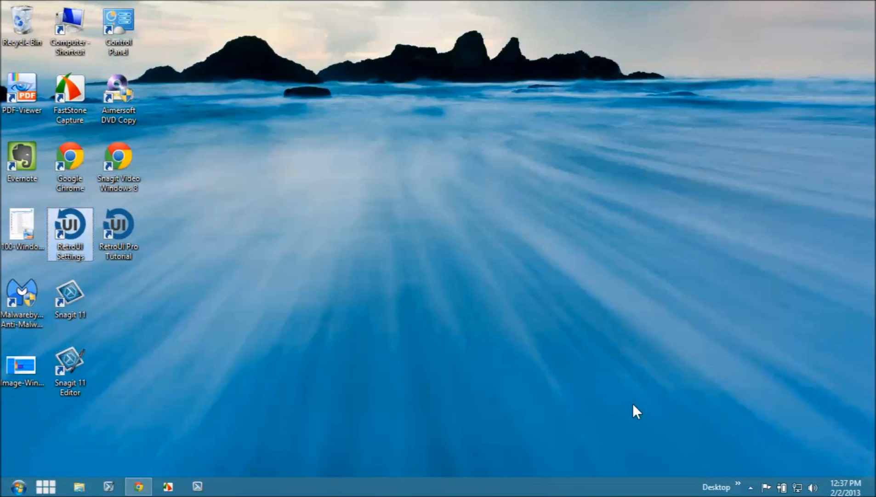
pyautogui.click(17, 486)
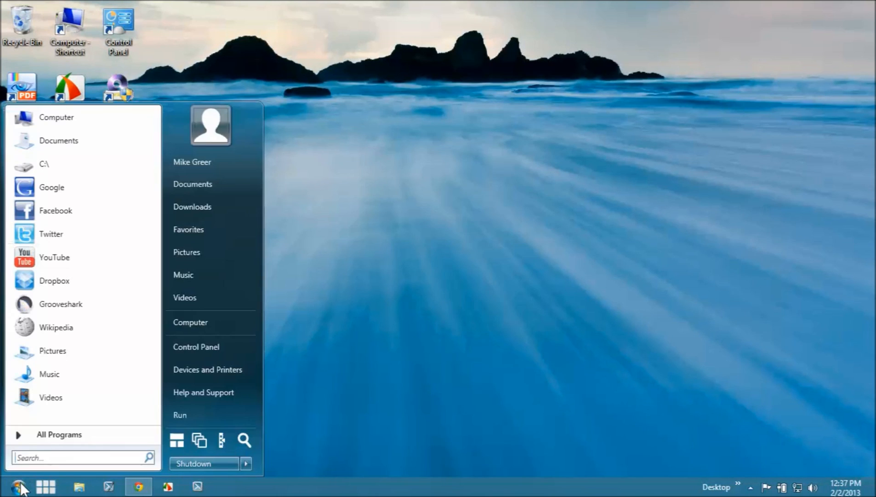
pyautogui.moveTo(287, 329)
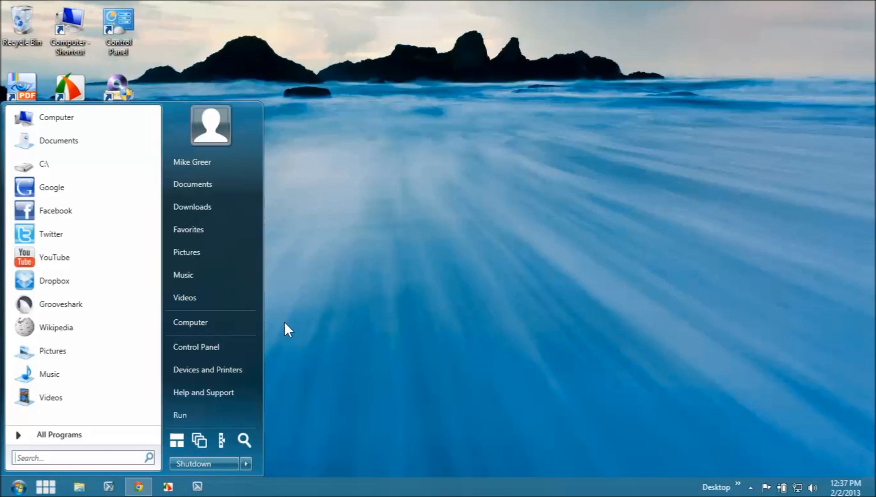
pyautogui.click(245, 464)
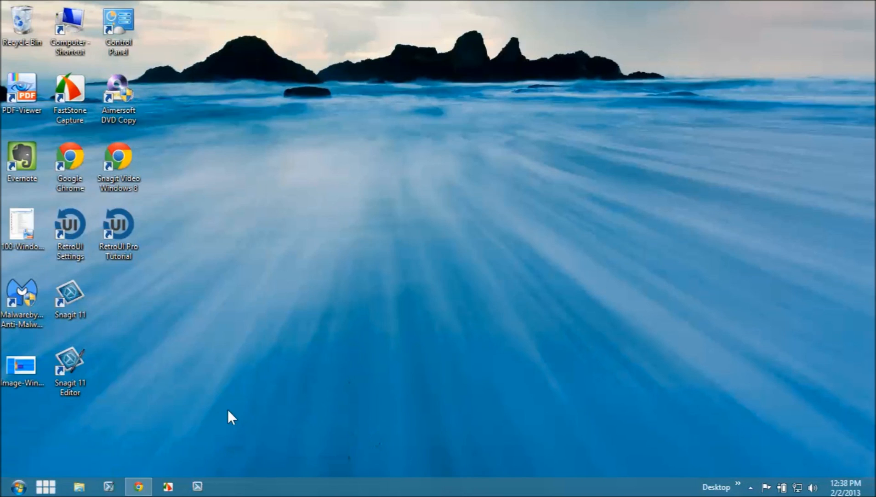
pyautogui.moveTo(217, 414)
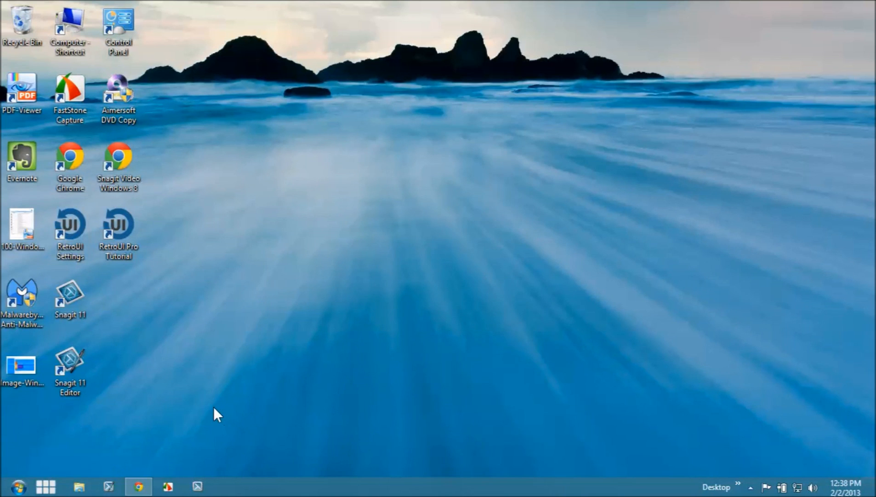
pyautogui.moveTo(112, 482)
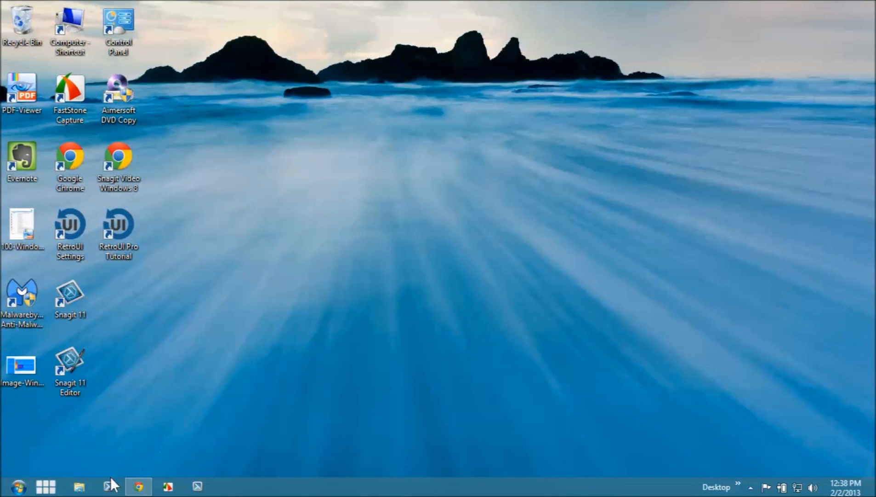
pyautogui.moveTo(124, 475)
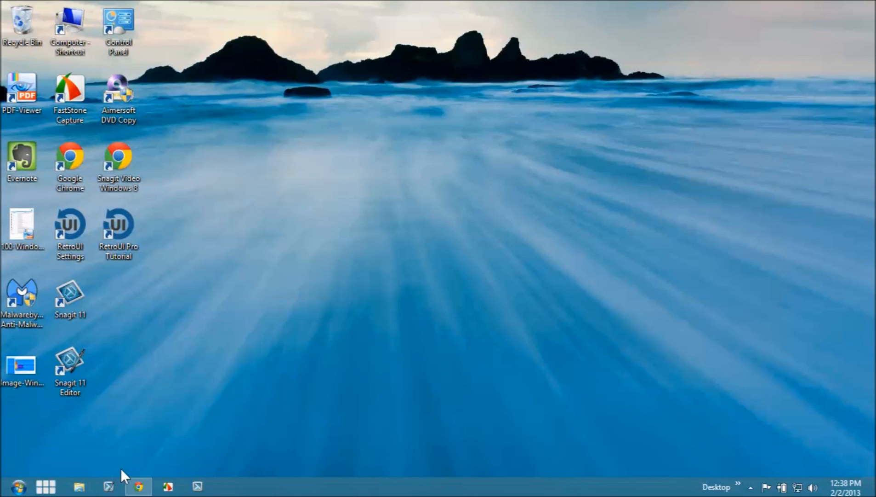
pyautogui.click(70, 231)
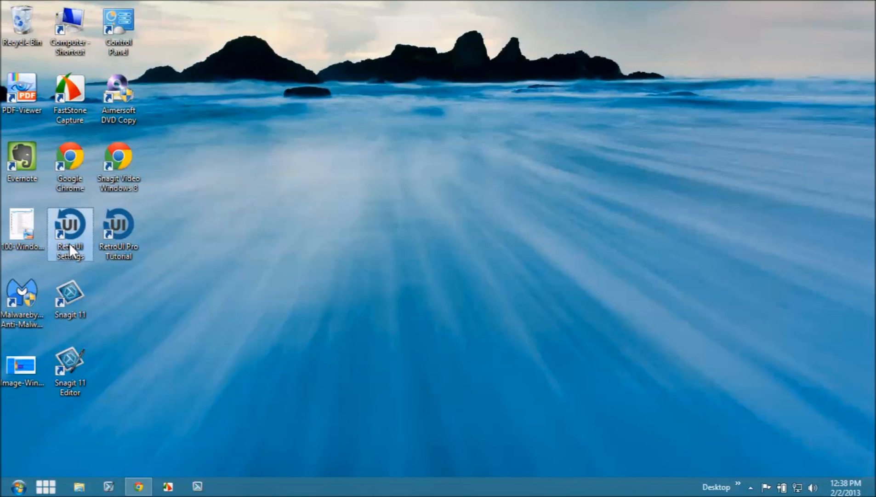
# Step: Review the Start Menu (Windows 7 options) and Taskbar pages, then show the Enforce™ page
pyautogui.doubleClick(70, 226)
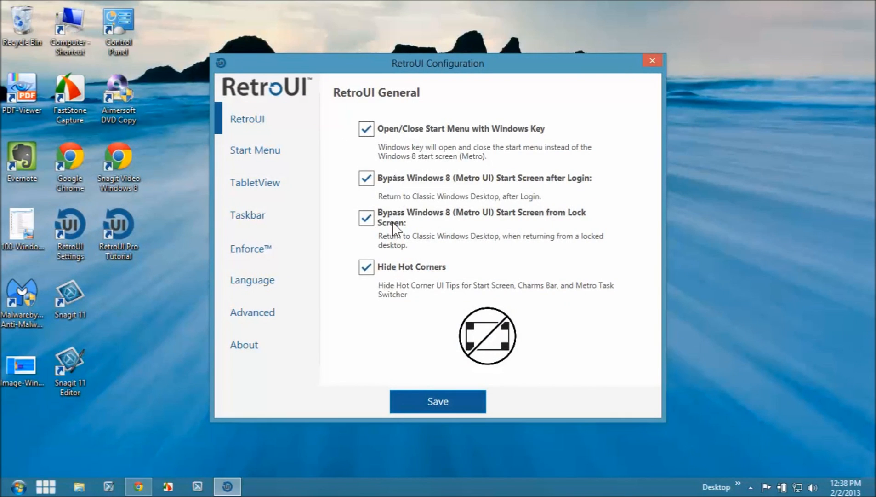
pyautogui.moveTo(428, 145)
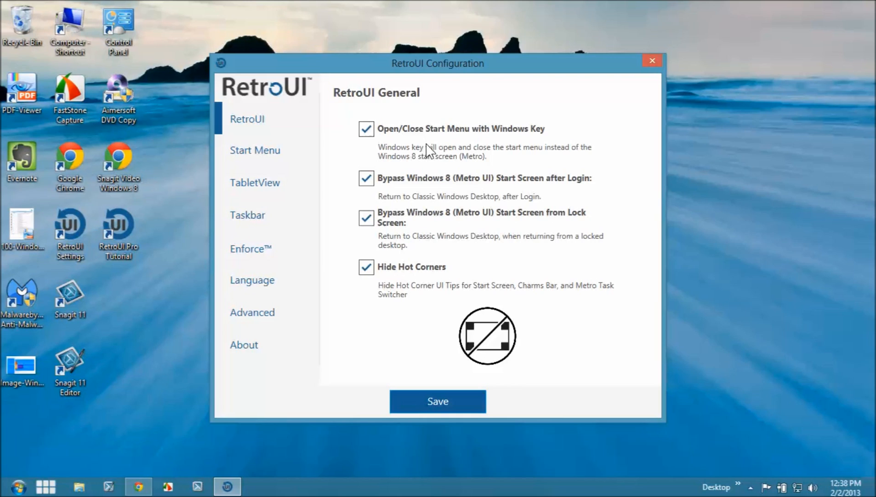
pyautogui.click(255, 150)
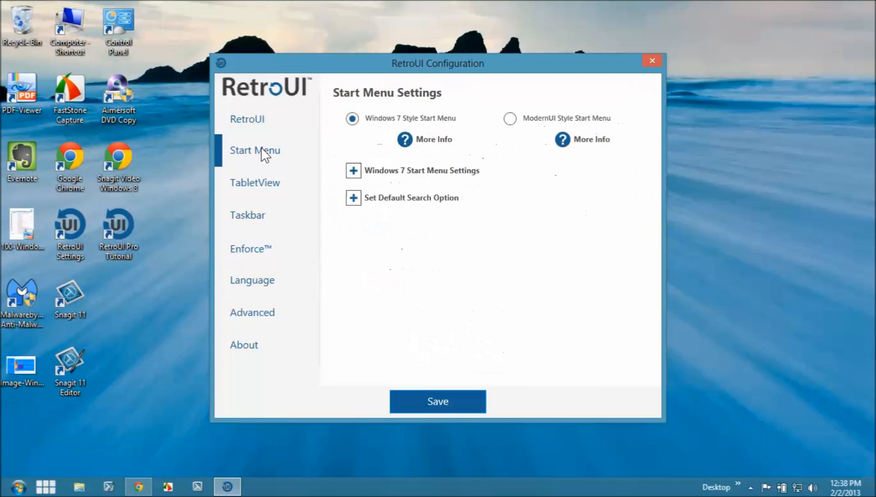
pyautogui.click(353, 170)
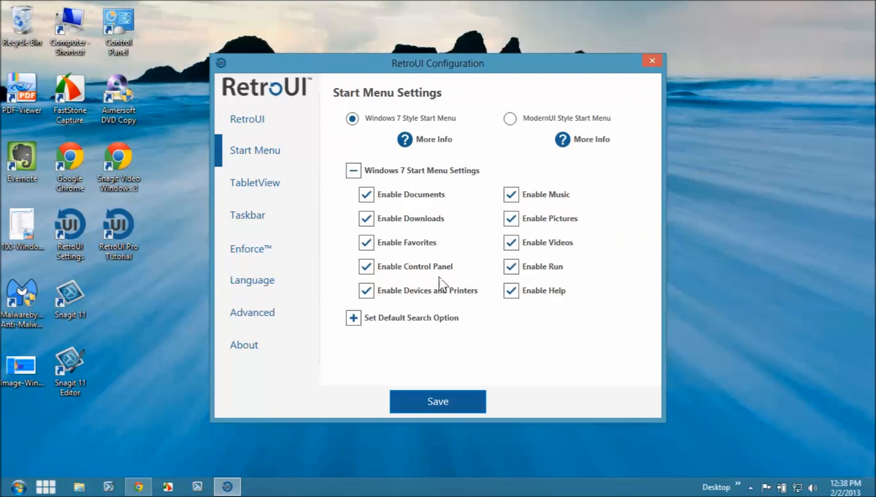
pyautogui.moveTo(259, 193)
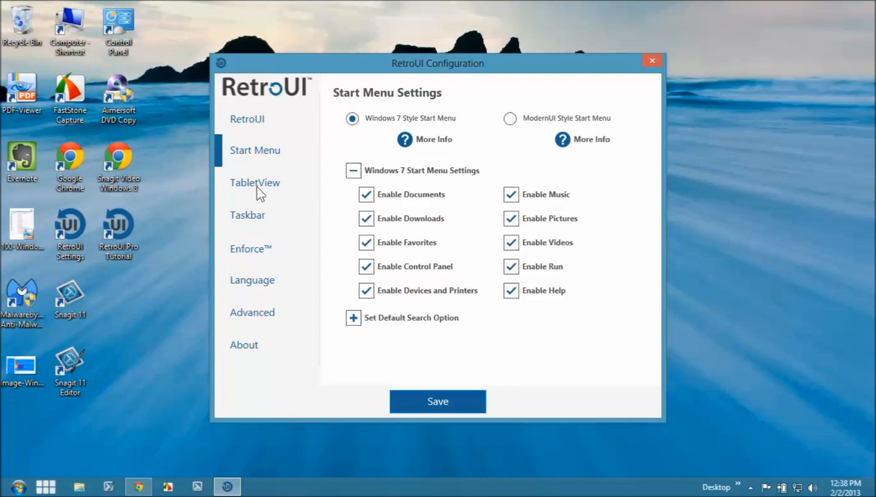
pyautogui.click(248, 215)
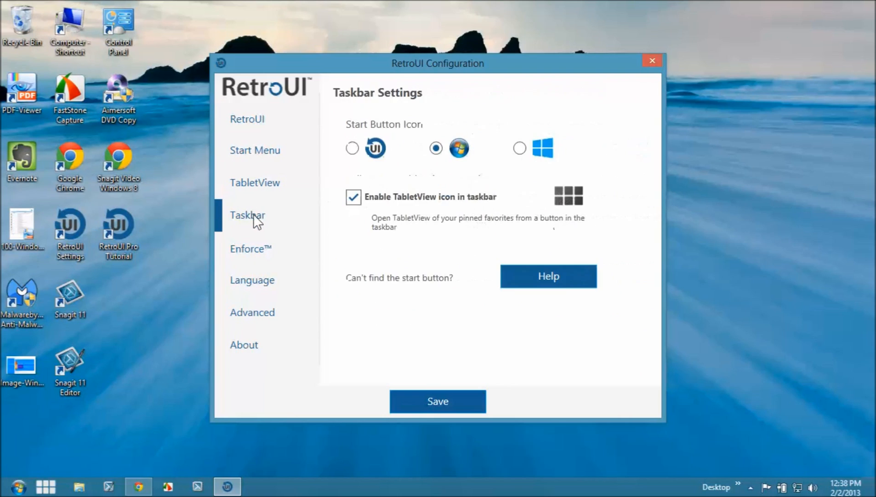
pyautogui.moveTo(283, 253)
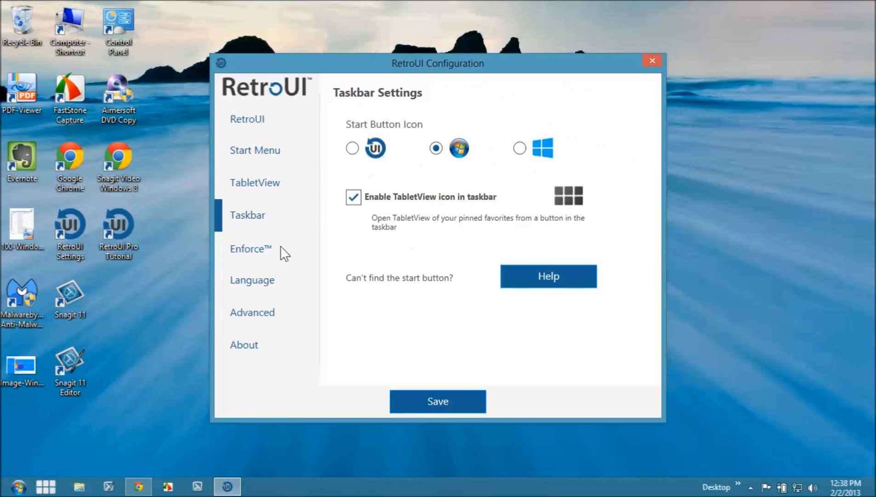
pyautogui.click(250, 248)
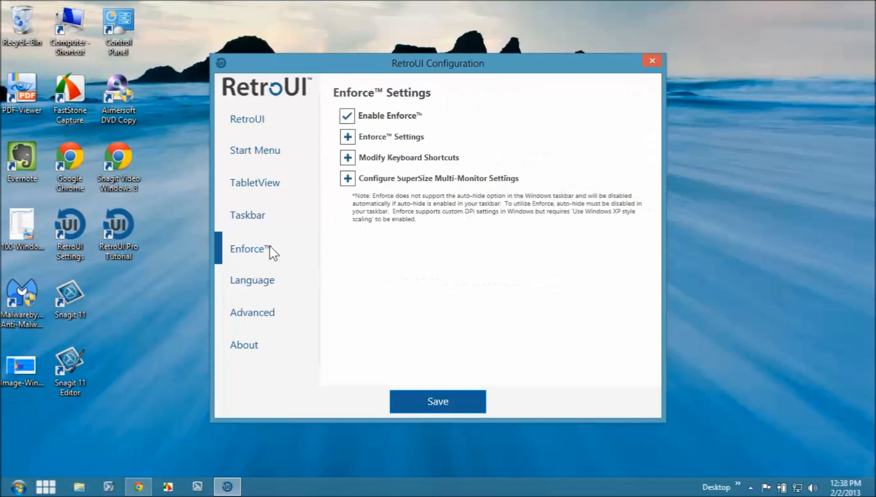
# Step: Expand the Enforce™ options, keyboard shortcuts and SuperSize multi-monitor sections
pyautogui.click(348, 136)
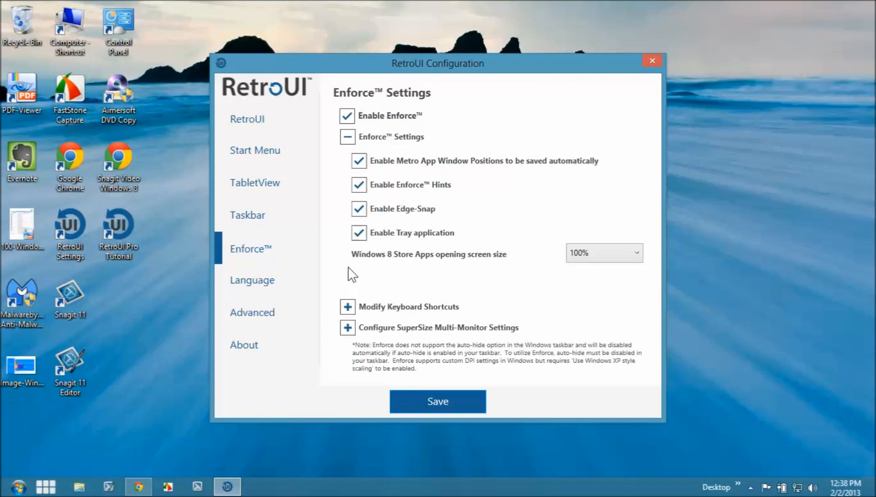
pyautogui.moveTo(352, 276)
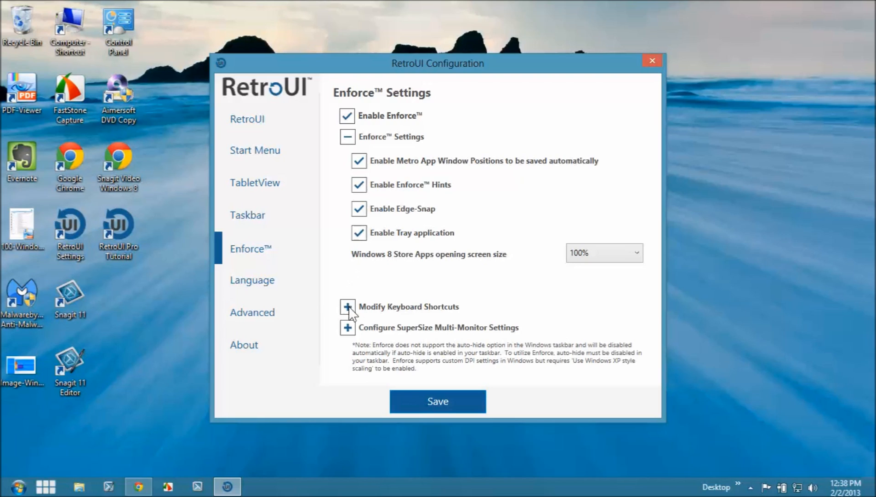
pyautogui.click(347, 307)
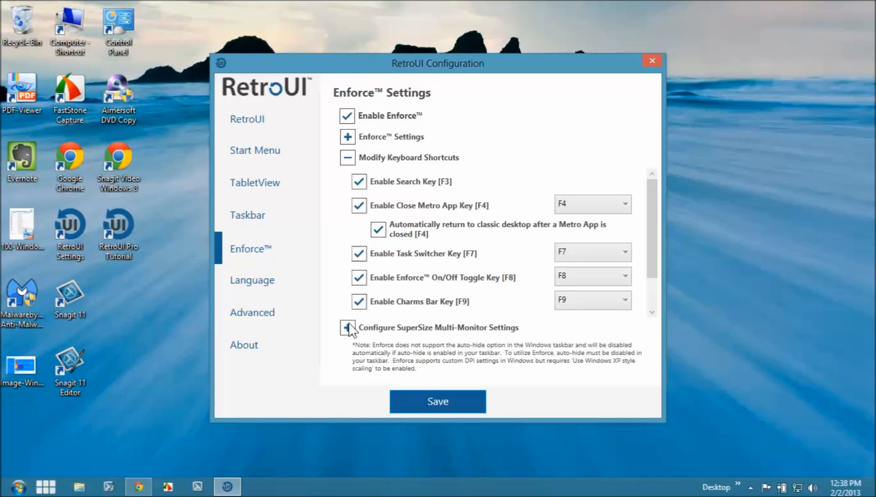
pyautogui.click(347, 328)
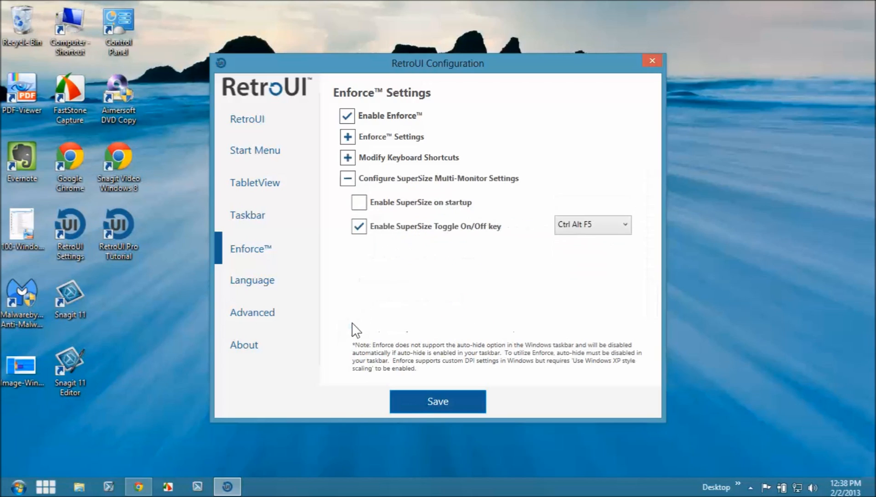
pyautogui.moveTo(411, 331)
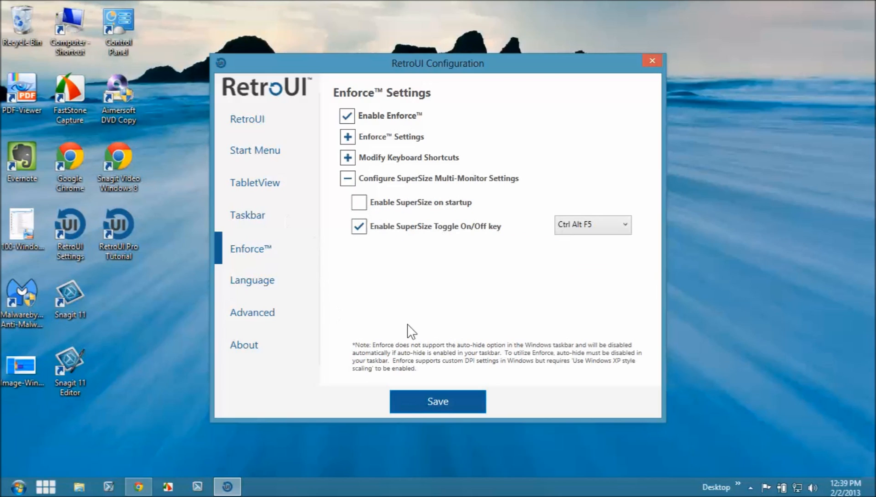
pyautogui.moveTo(652, 61)
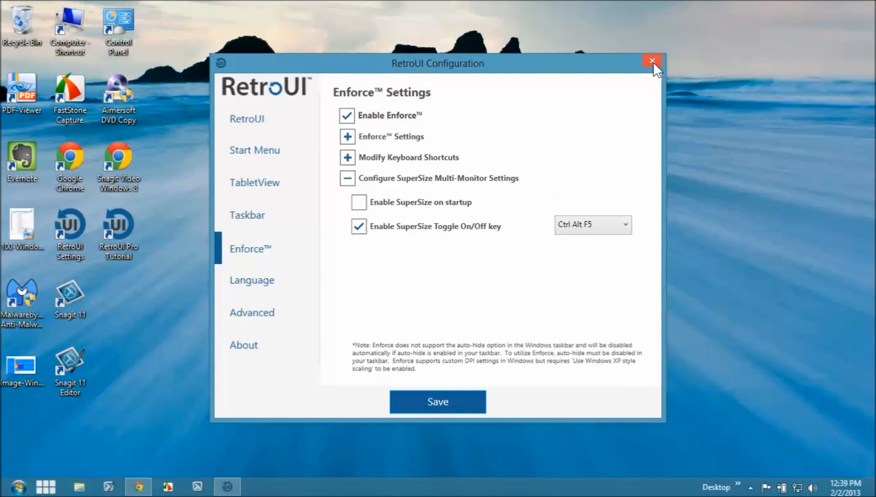
# Step: Close the RetroUI Configuration window, leaving the desktop clear
pyautogui.click(652, 60)
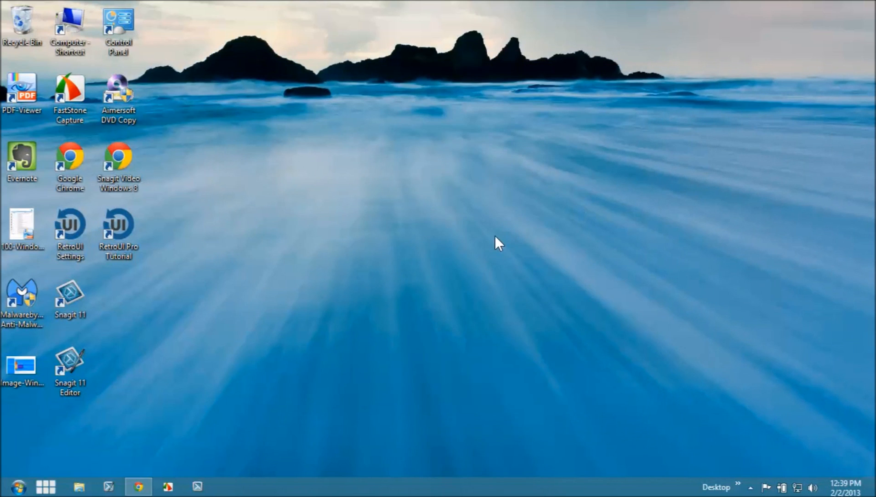
pyautogui.moveTo(154, 306)
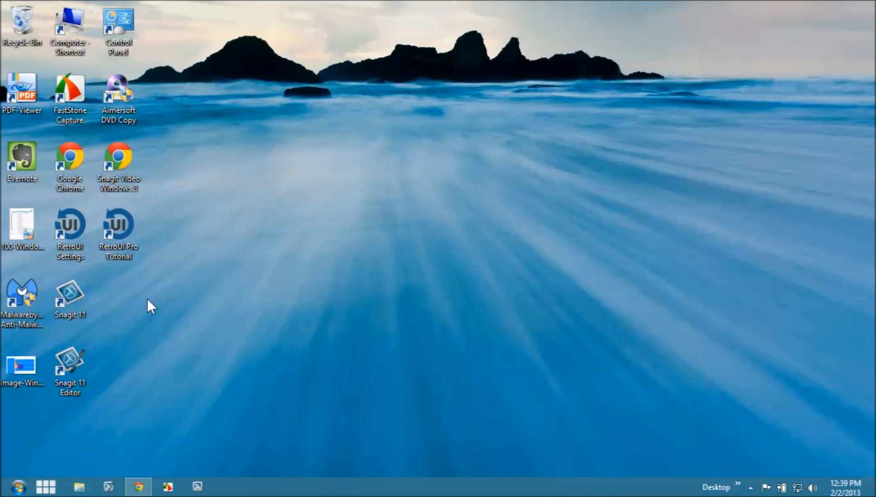
# Step: Launch the RetroUI Pro 3.0.0 Tutorial page in Chrome from its taskbar shortcut
pyautogui.click(138, 485)
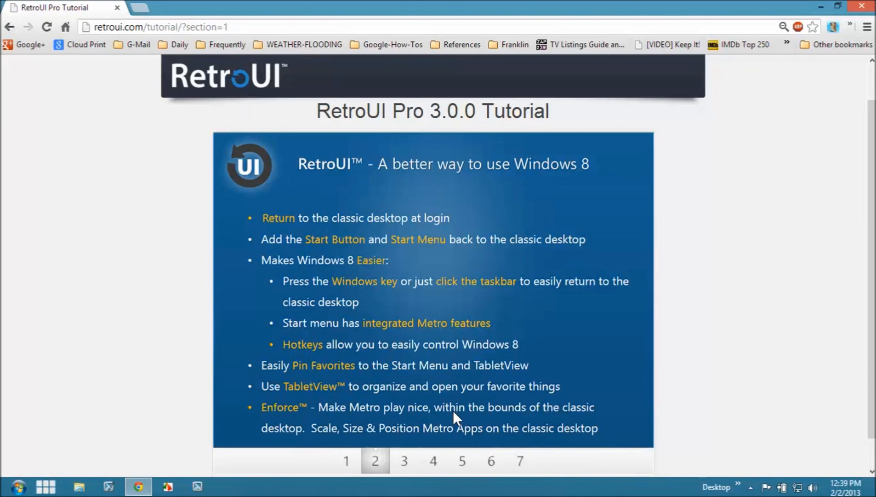
pyautogui.moveTo(444, 278)
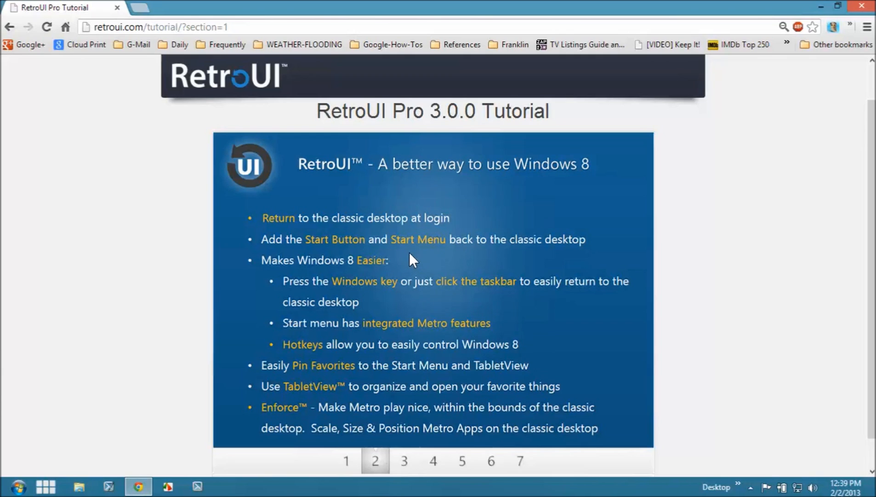
pyautogui.moveTo(336, 236)
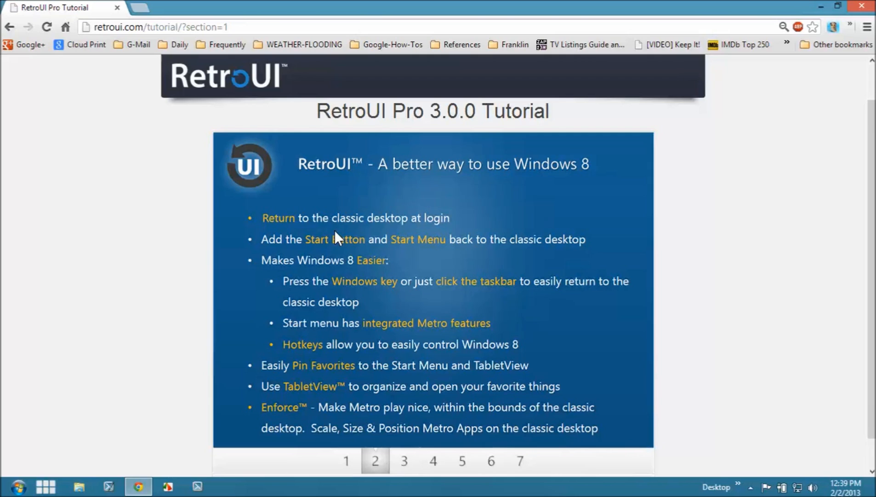
pyautogui.moveTo(360, 237)
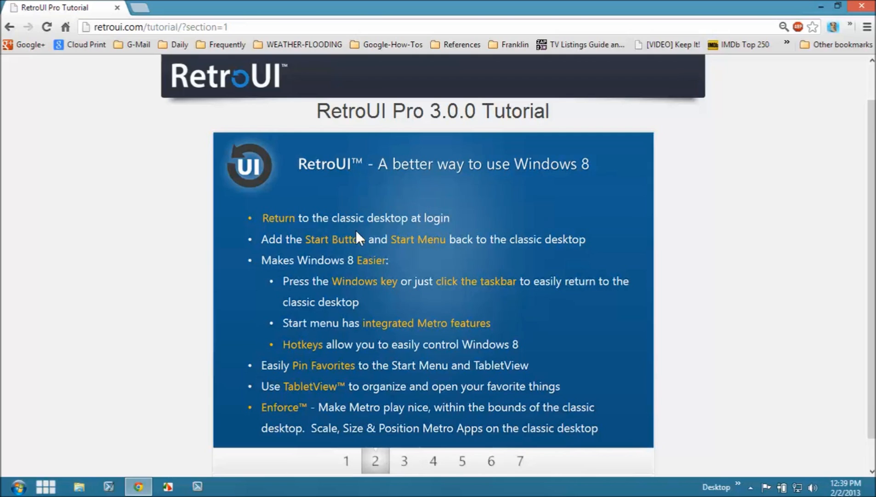
pyautogui.moveTo(355, 234)
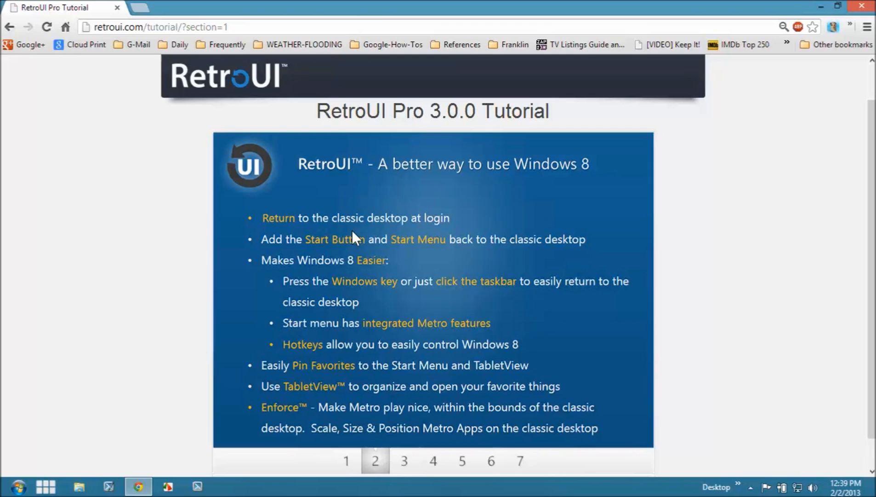
pyautogui.moveTo(391, 322)
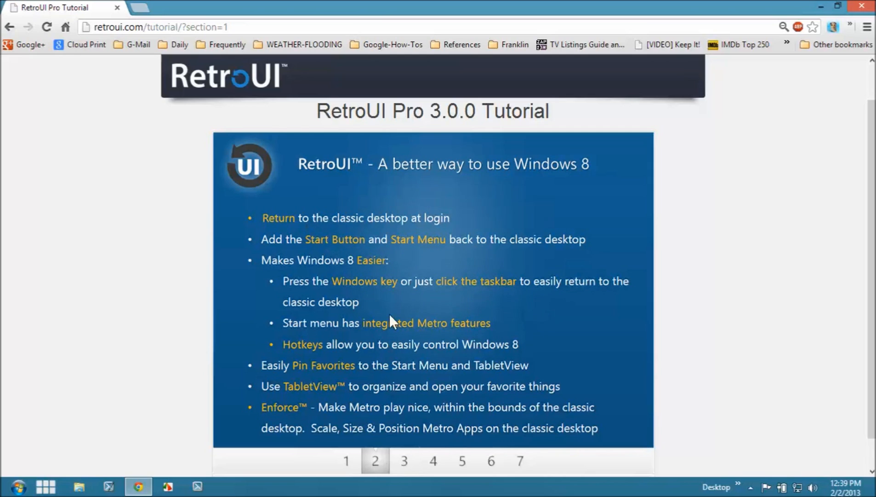
pyautogui.moveTo(528, 403)
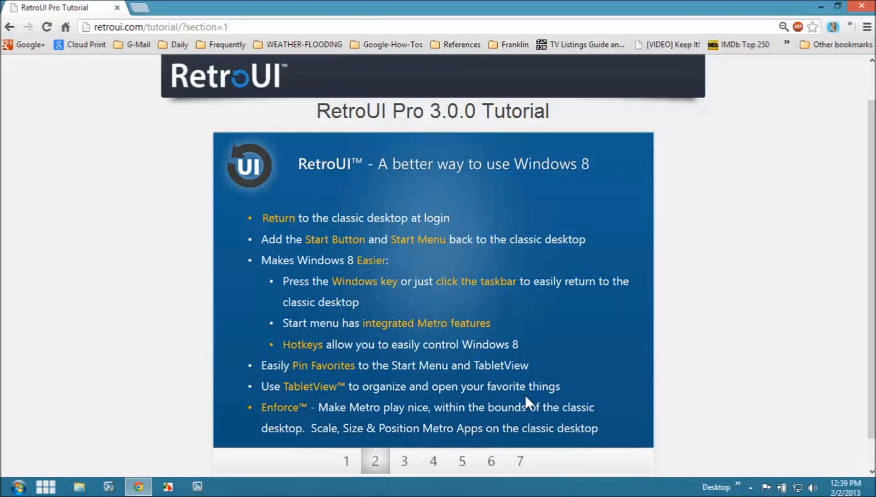